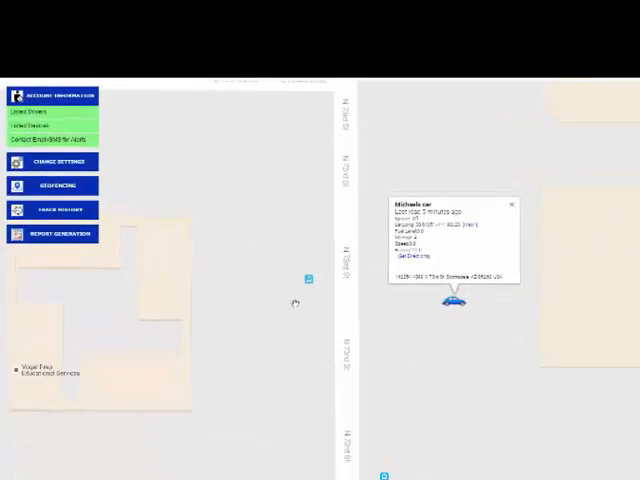
- Expand the Change Settings options in the sidebar over the nationwide two-vehicle map
click(64, 162)
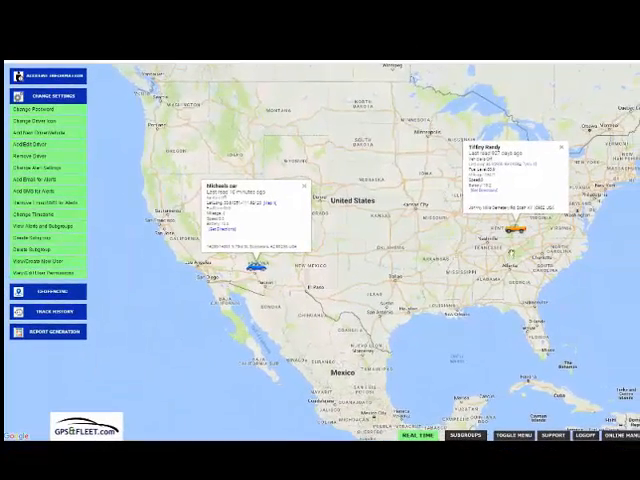
mouse_move(38, 146)
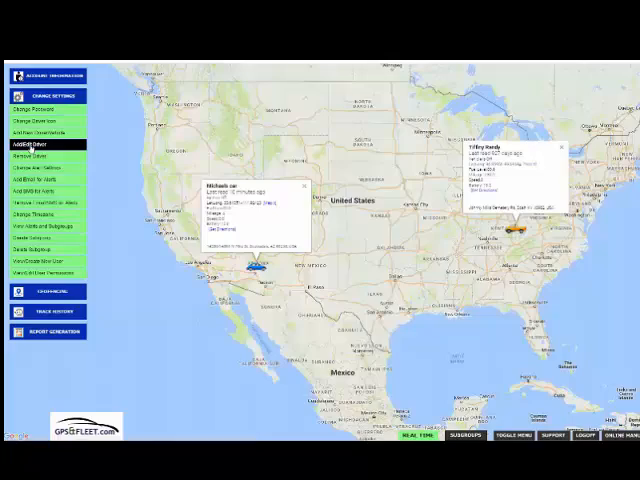
- Switch the vehicle's map icon from the blue car to the green car and save
click(30, 144)
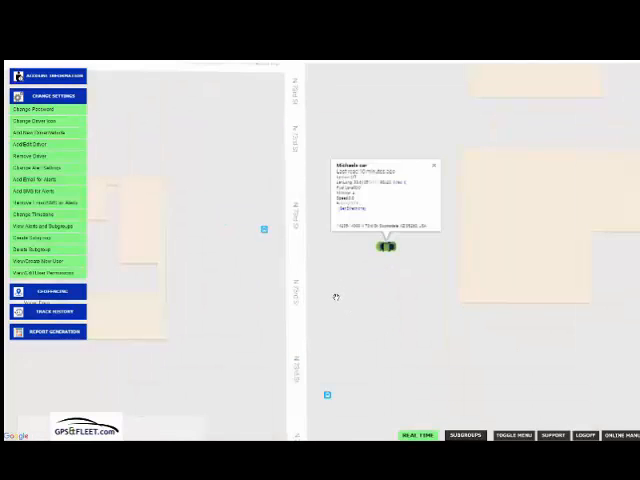
mouse_move(184, 400)
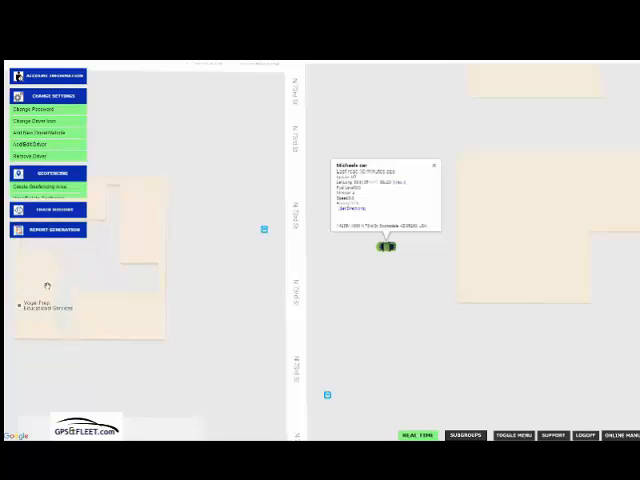
- Browse Track History, then expand Report Generation to show every available report type
click(48, 96)
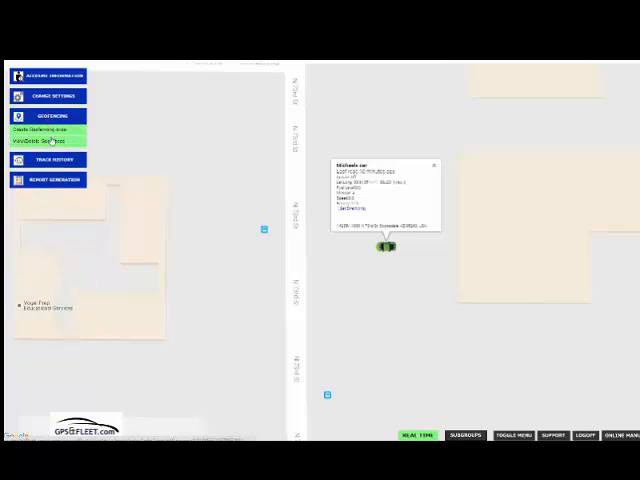
click(52, 180)
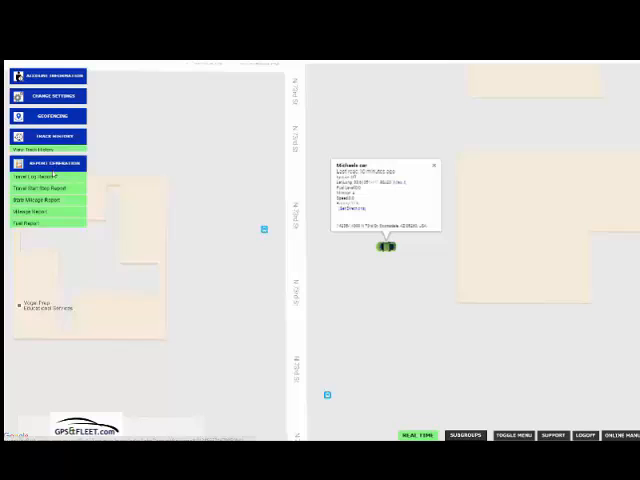
click(48, 156)
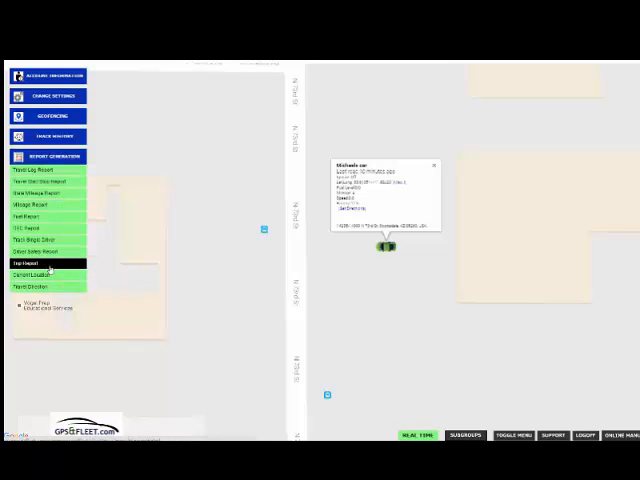
mouse_move(48, 286)
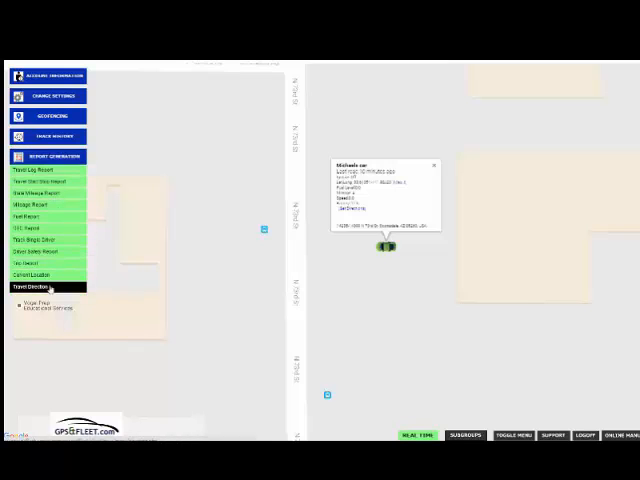